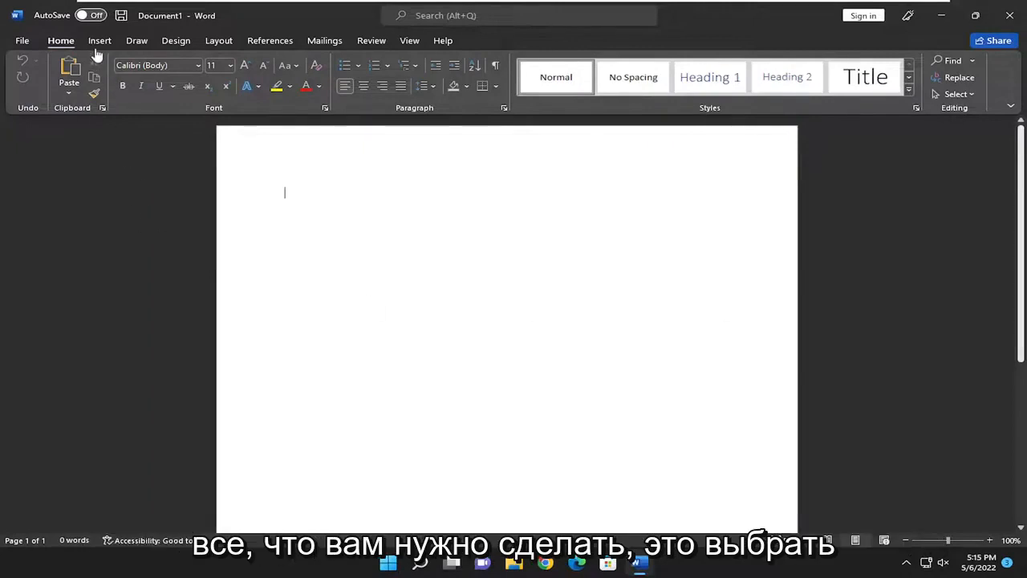
Step: Reach the Page Number options from the Insert ribbon's Header & Footer group
left_click(99, 40)
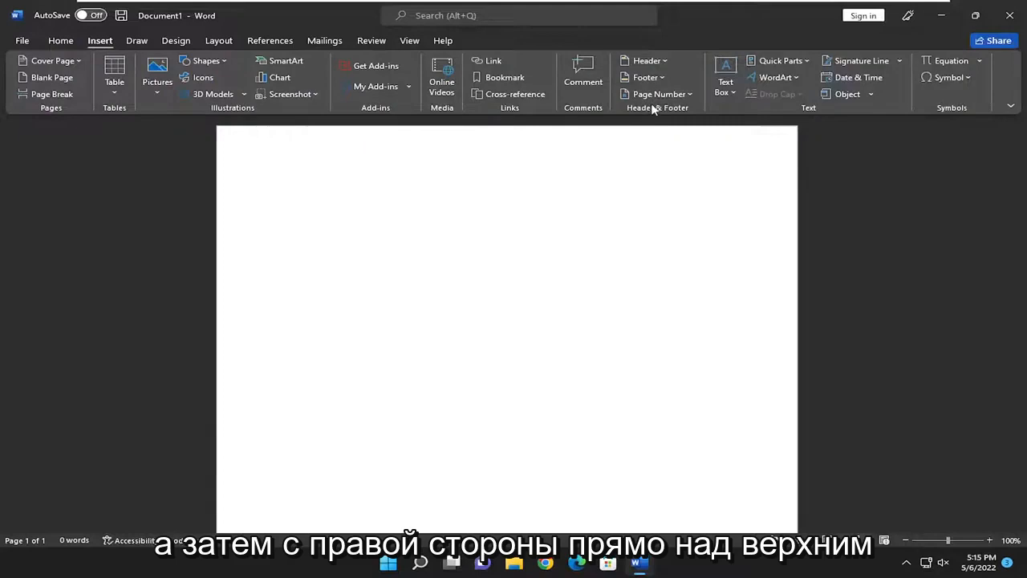
mouse_move(437, 49)
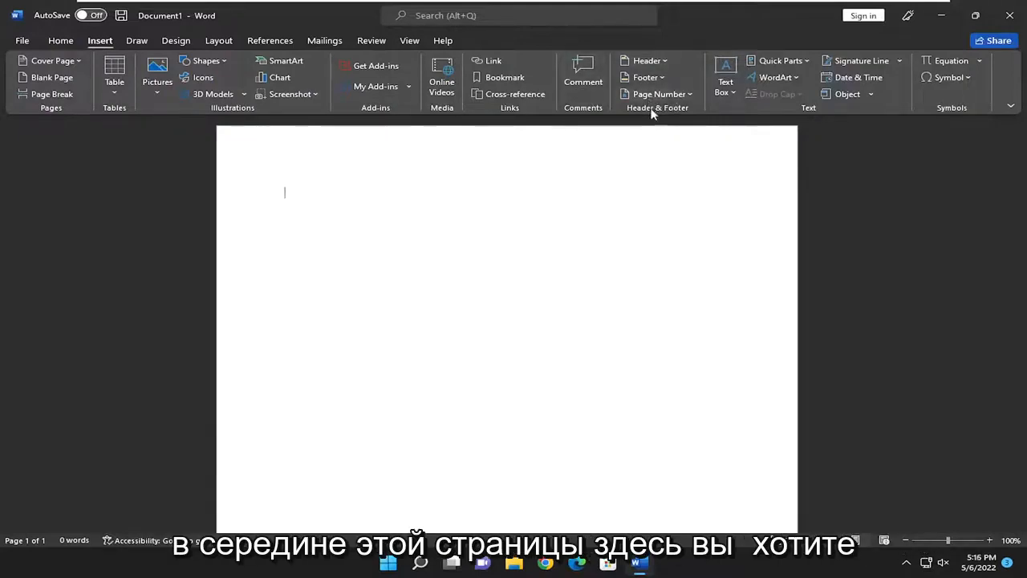
left_click(657, 94)
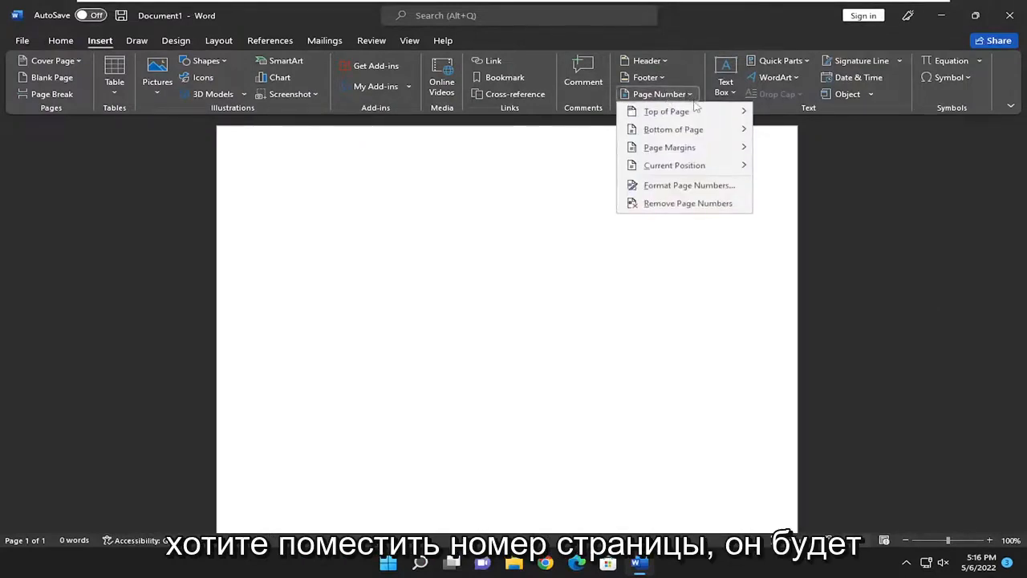
Step: Insert Plain Number 3 from Bottom of Page, placing page 1 at the footer's right
left_click(666, 111)
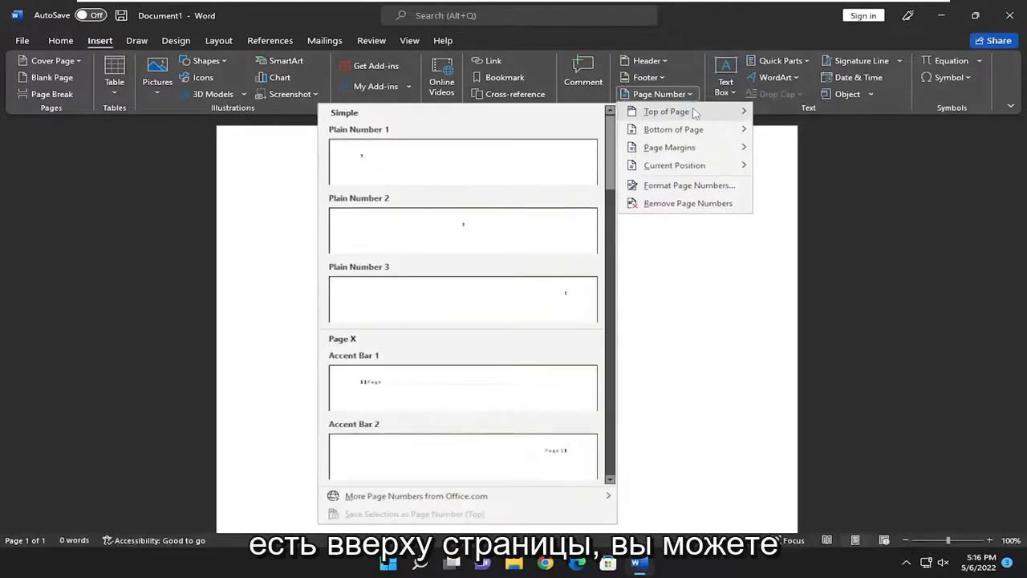
mouse_move(480, 308)
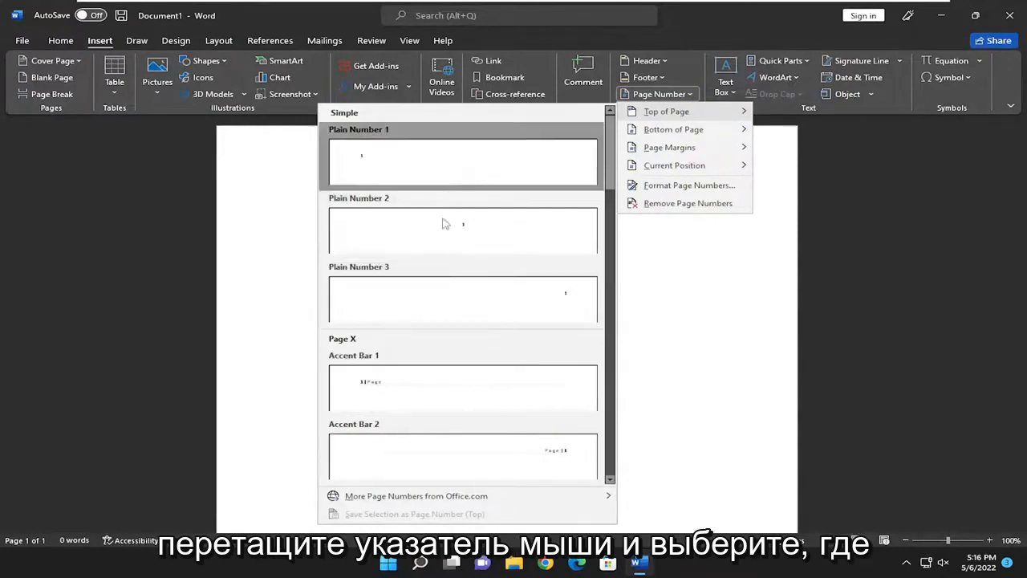
mouse_move(560, 305)
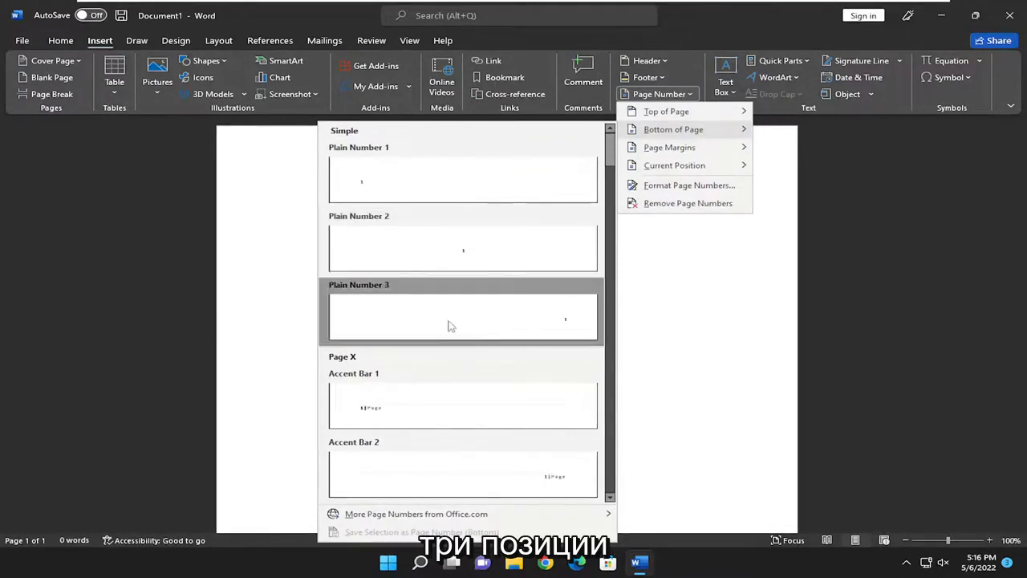
left_click(462, 313)
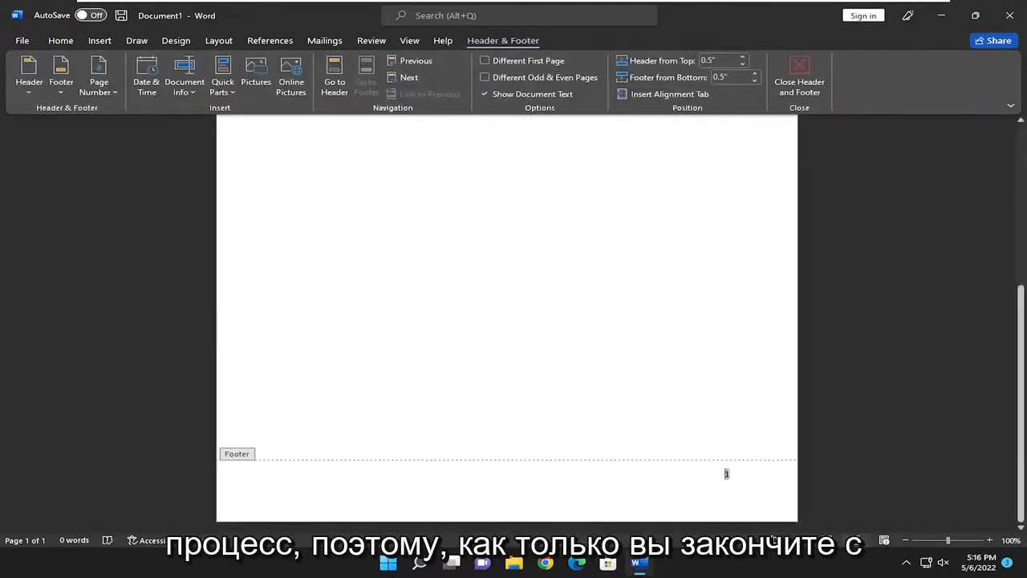
mouse_move(791, 140)
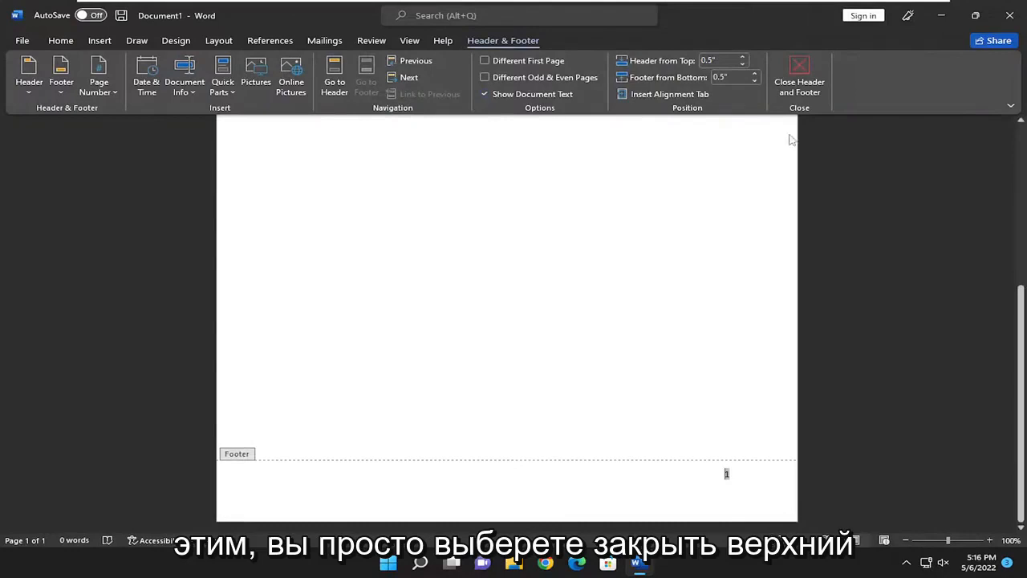
Step: Close Header and Footer editing to return to the blank document body
left_click(799, 66)
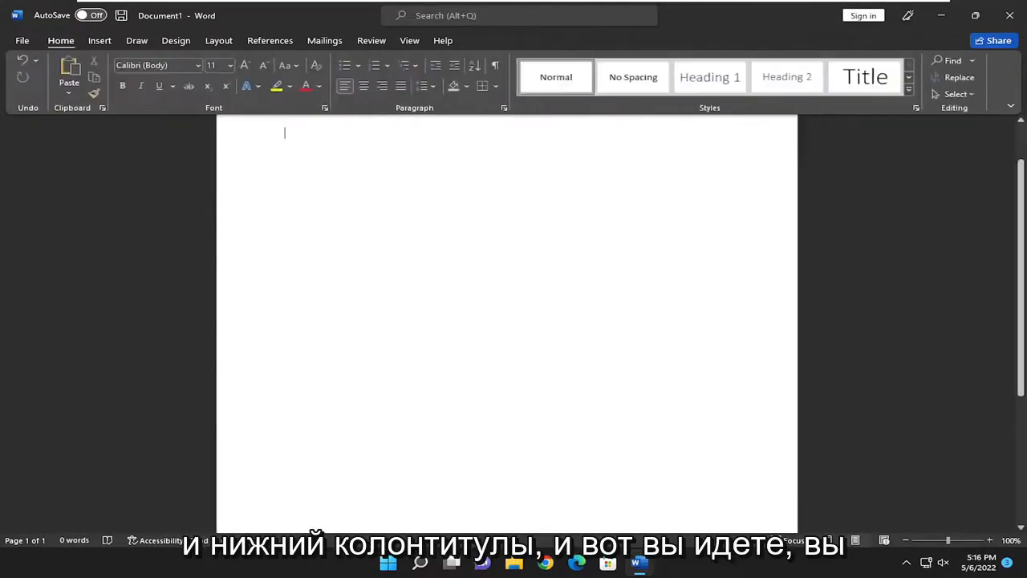